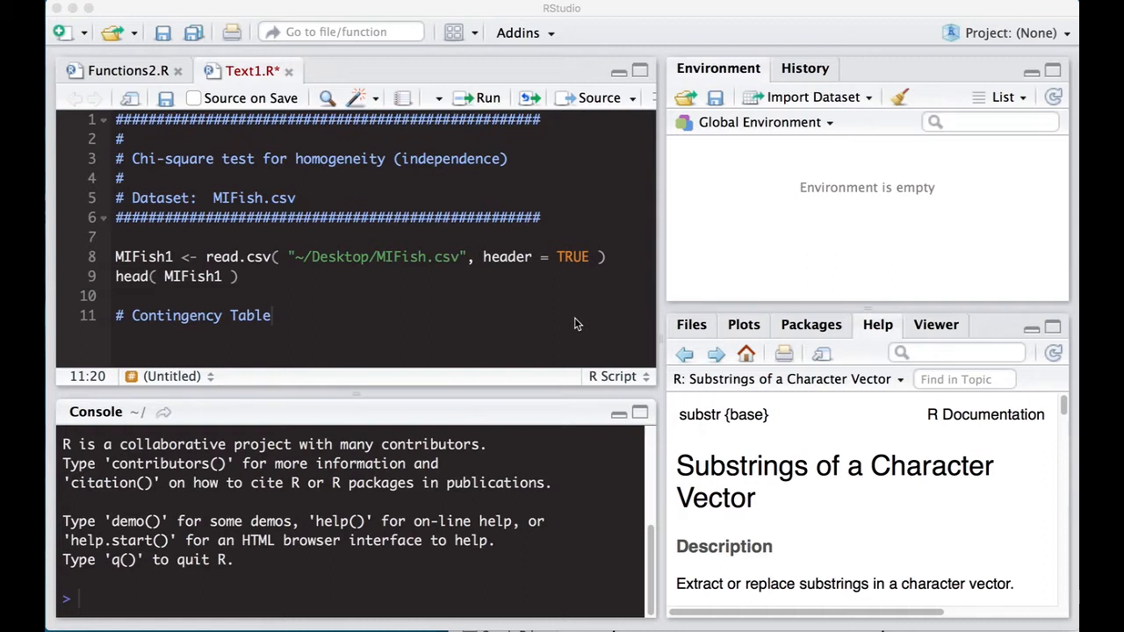
mouse_move(506, 351)
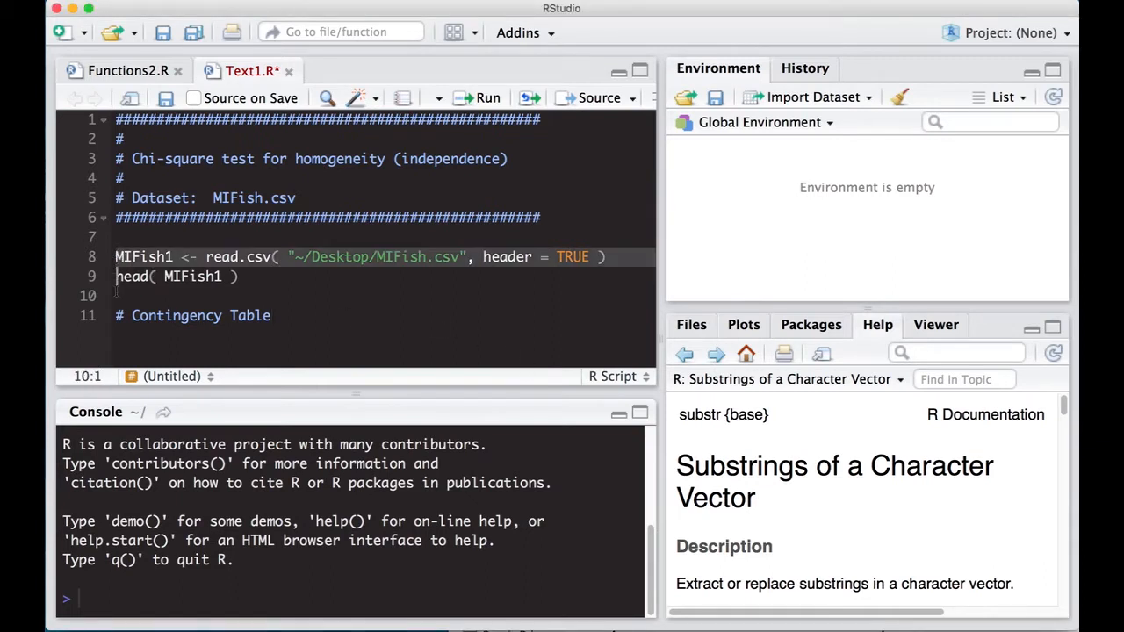
- Run read.csv and head to load MIFish.csv into MIFish1 (1217 obs.) and show its first rows
left_click(486, 98)
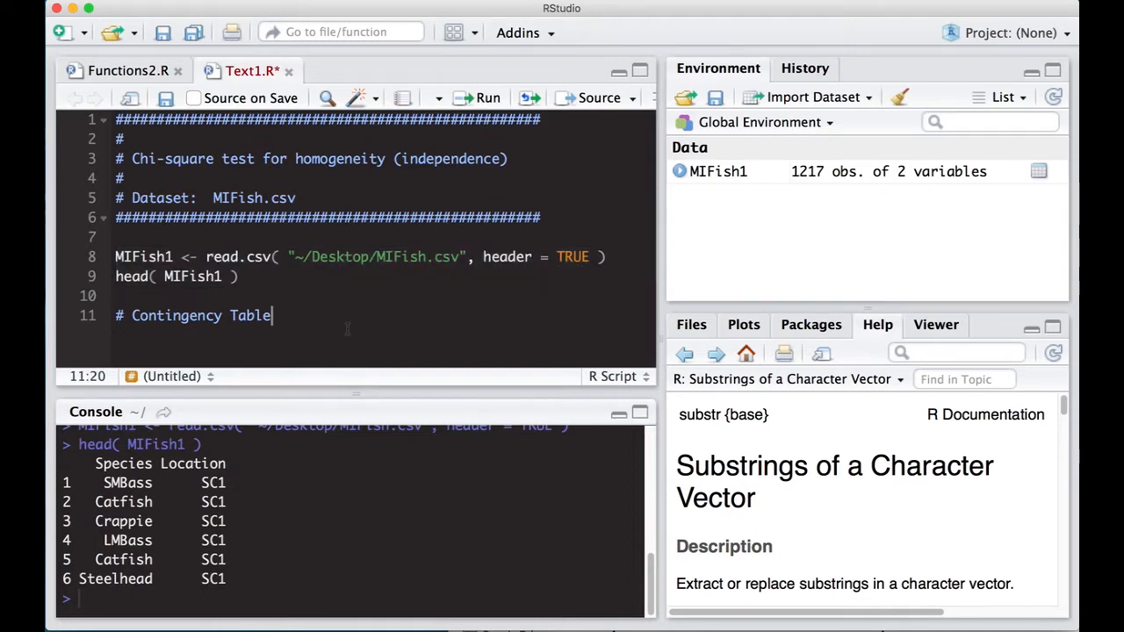
- Add and run table( MIFish1 ) for species-by-location counts, then start a # Chi Square Test comment
type("t")
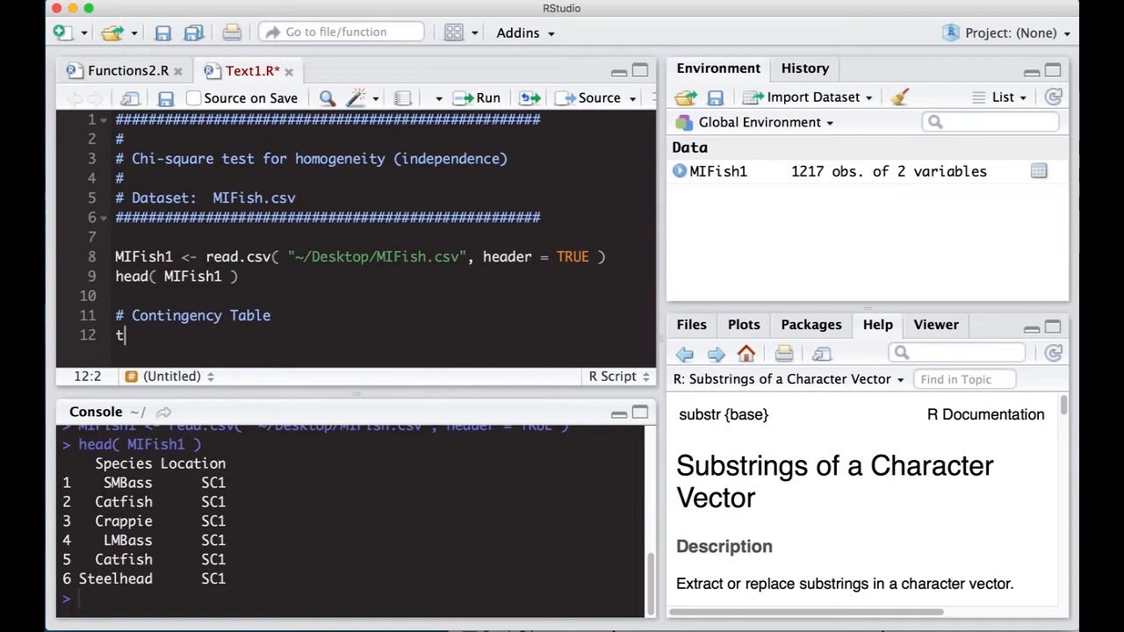
type("able( )")
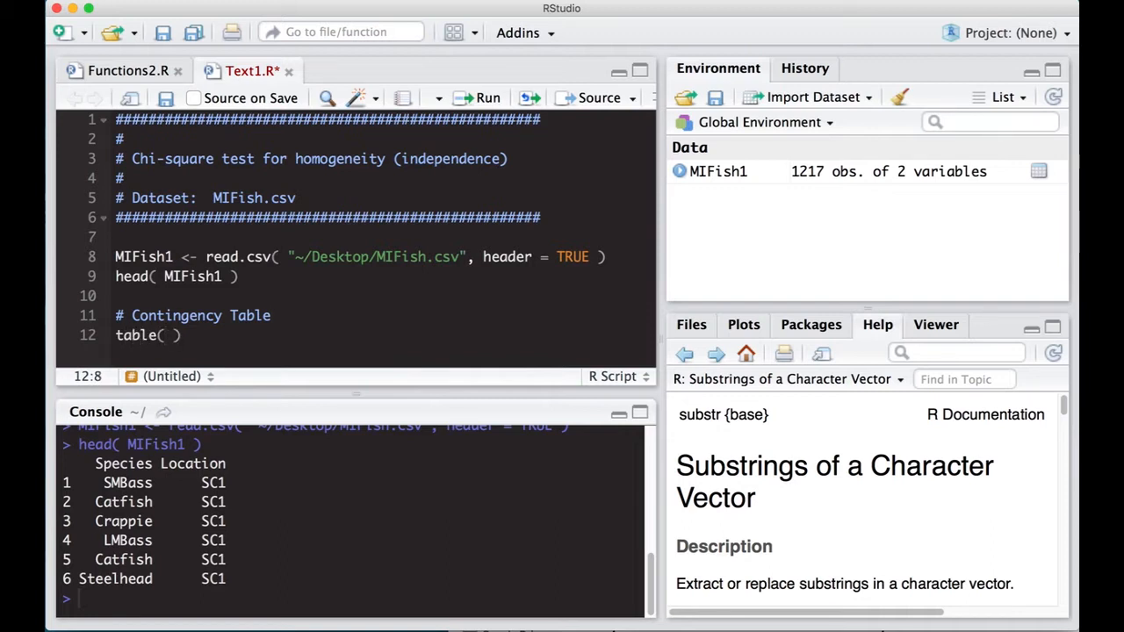
type("MIFish1")
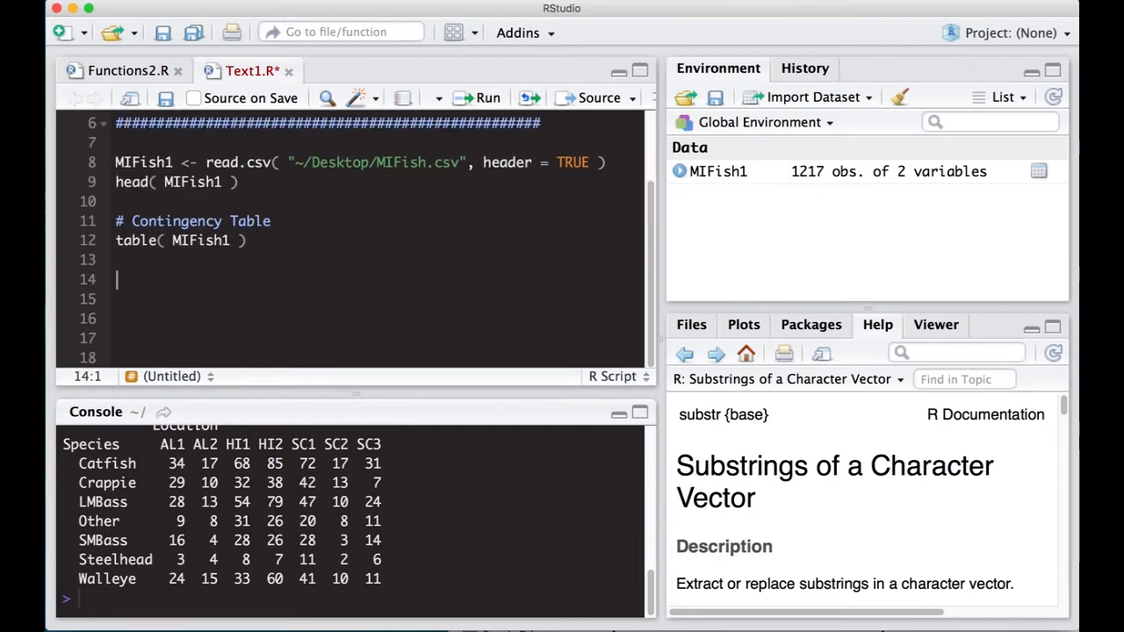
type("# Chi Square Test")
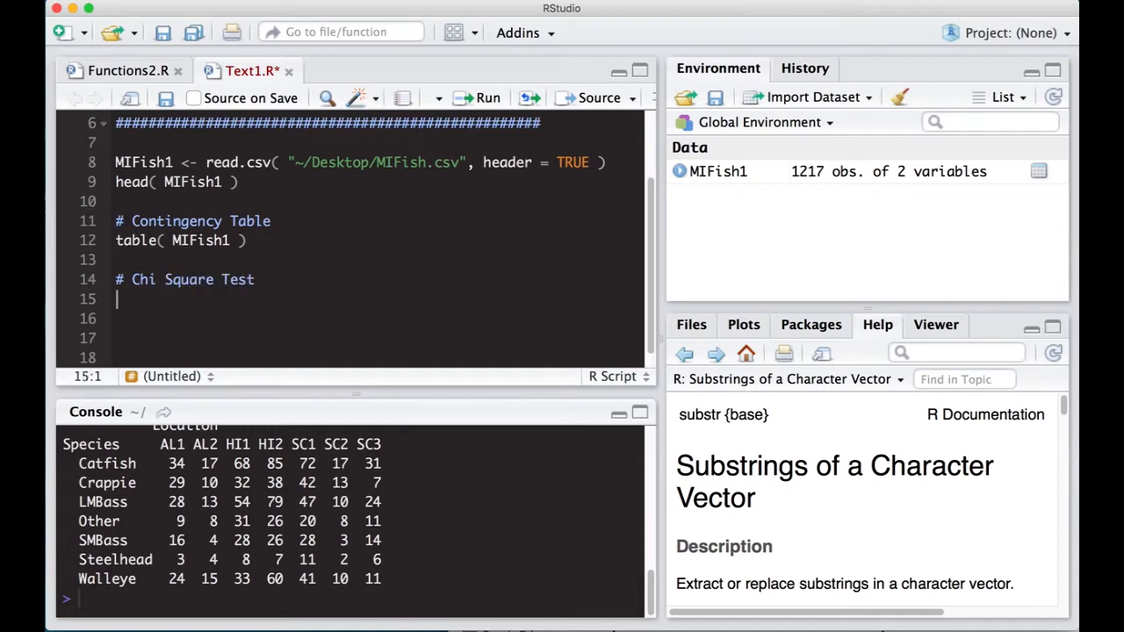
- Add and run chisq.test( MIFish1 ), which errors on the character-type argument
type("chisq.test(")
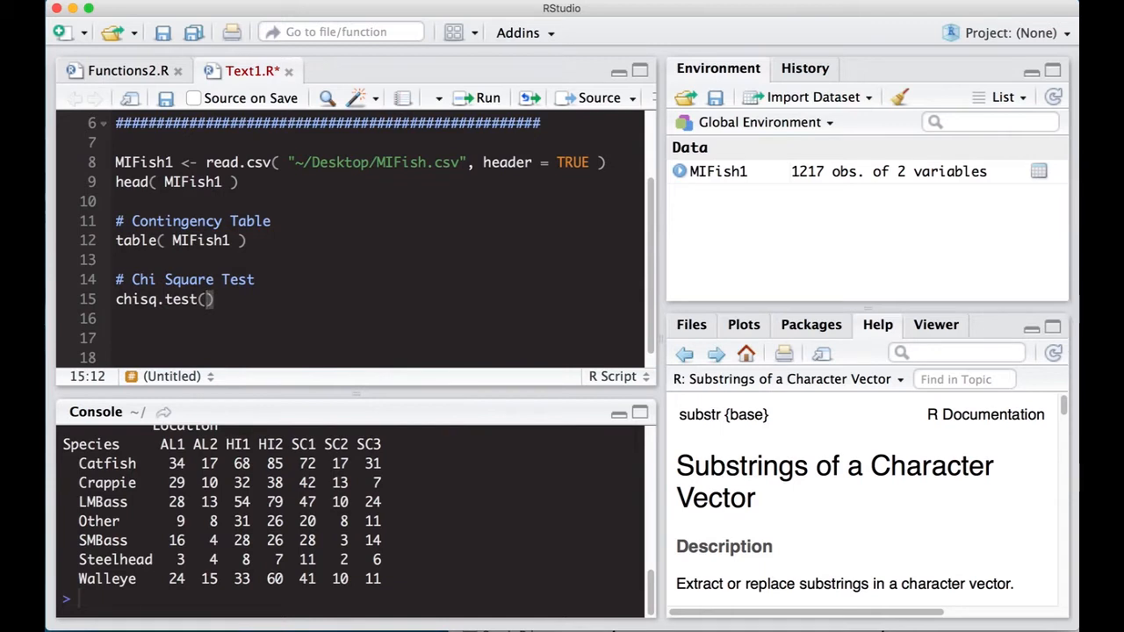
type("MI")
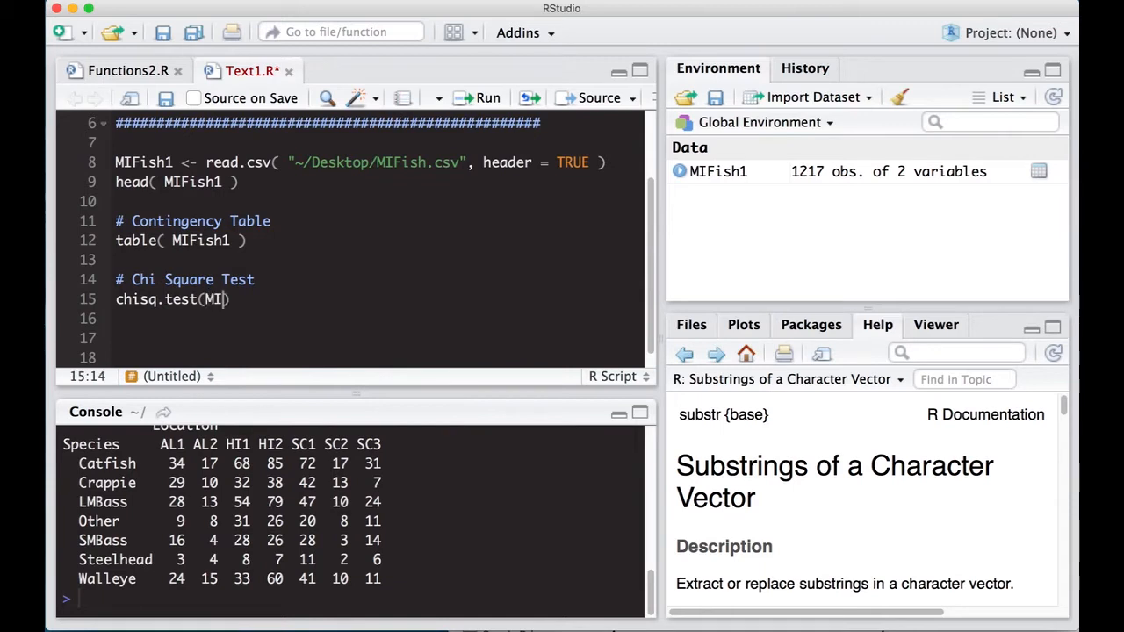
type("Fish1")
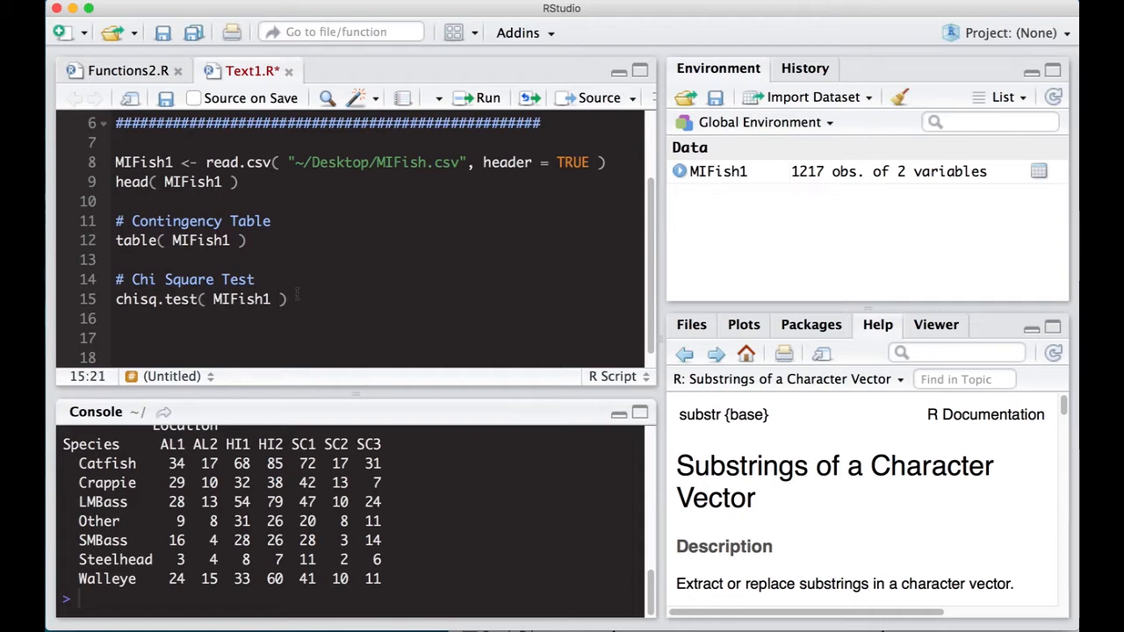
triple_click(175, 298)
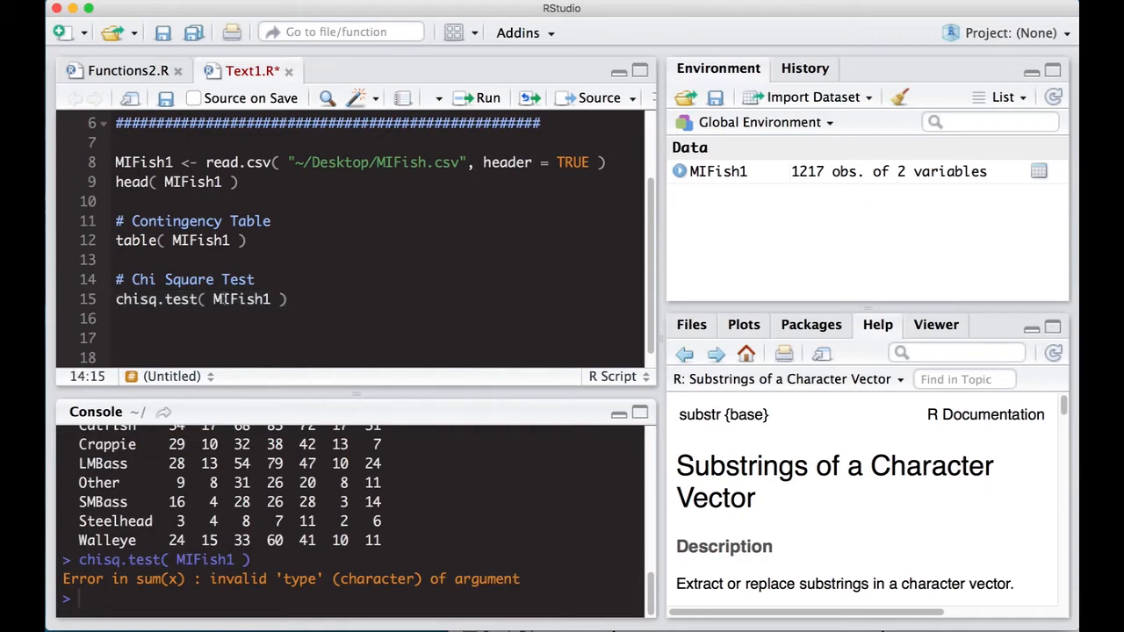
- Wrap MIFish1 in table(), giving chisq.test( table( MIFish1 ) )
type("table(")
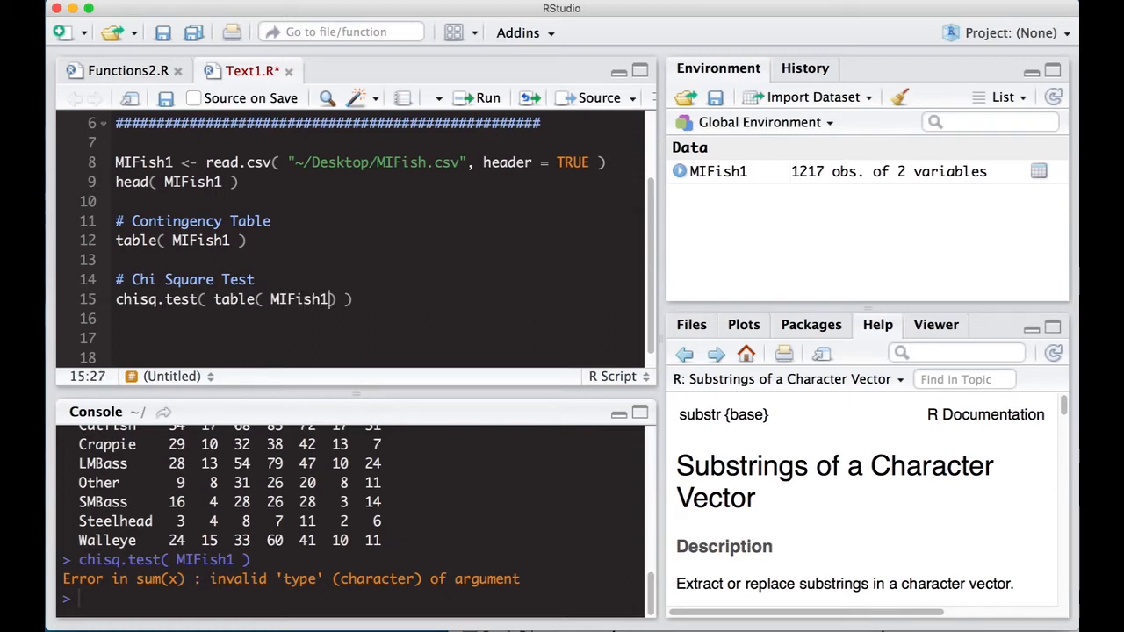
type(")")
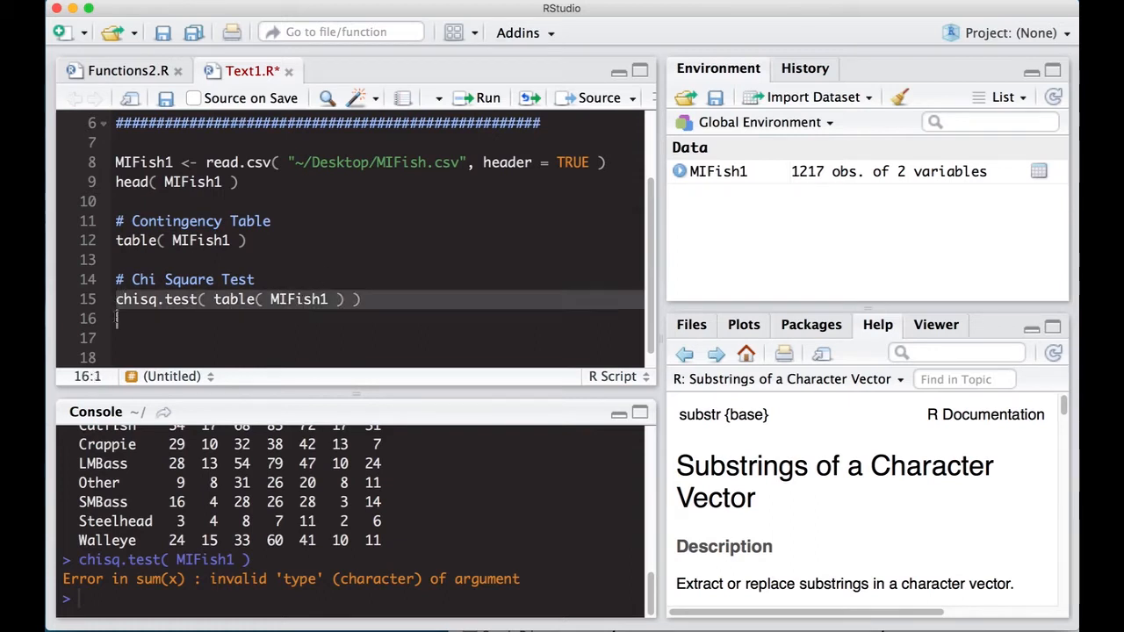
- Run the corrected test, giving X-squared 41.69, df 36, and pick out p-value 0.237
left_click(488, 99)
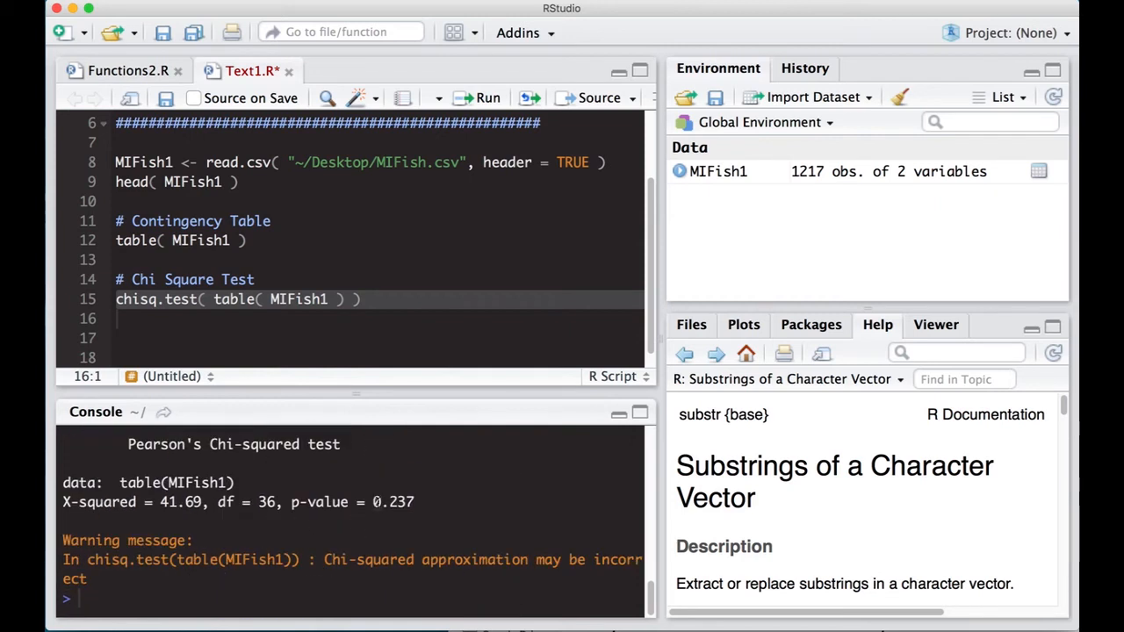
double_click(393, 502)
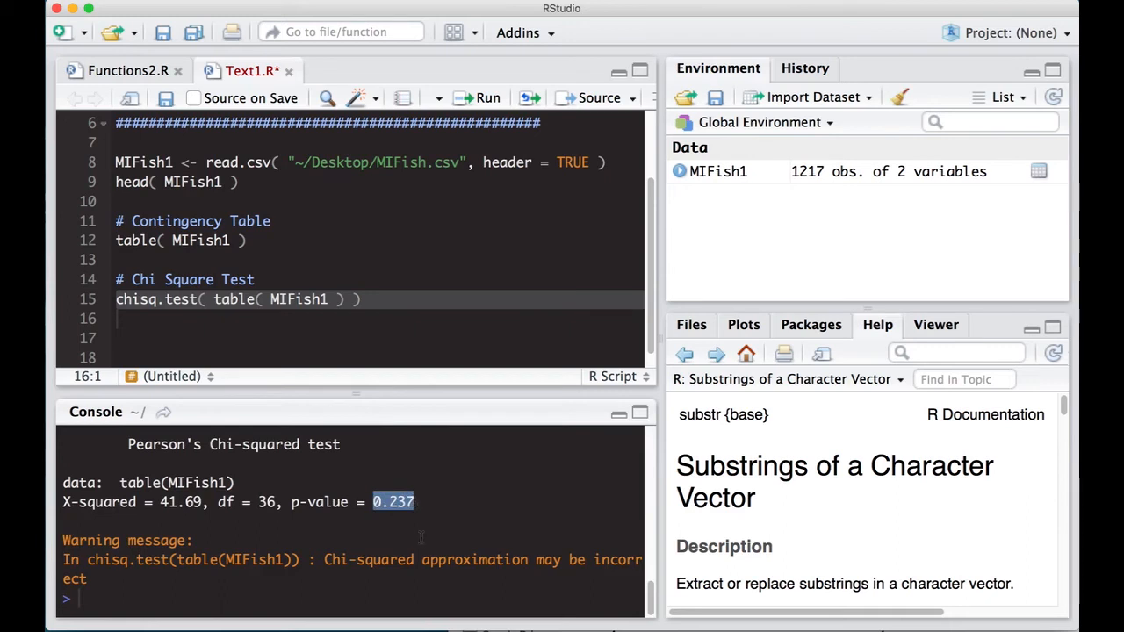